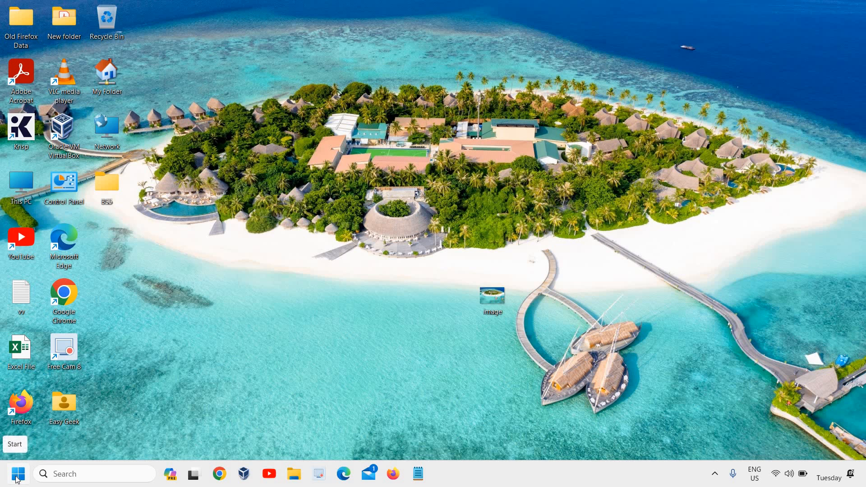
Launch Settings from the Start button's right-click quick link menu
{"action": "right_click", "coordinate": [10, 474]}
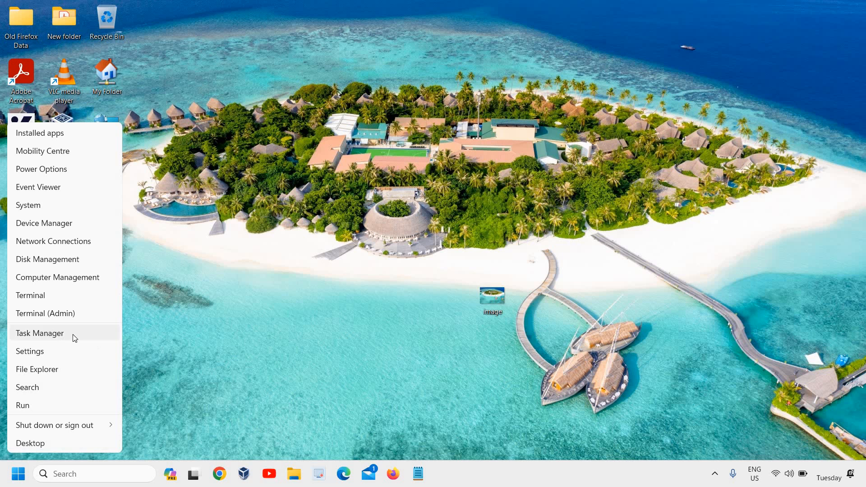
{"action": "left_click", "coordinate": [30, 351]}
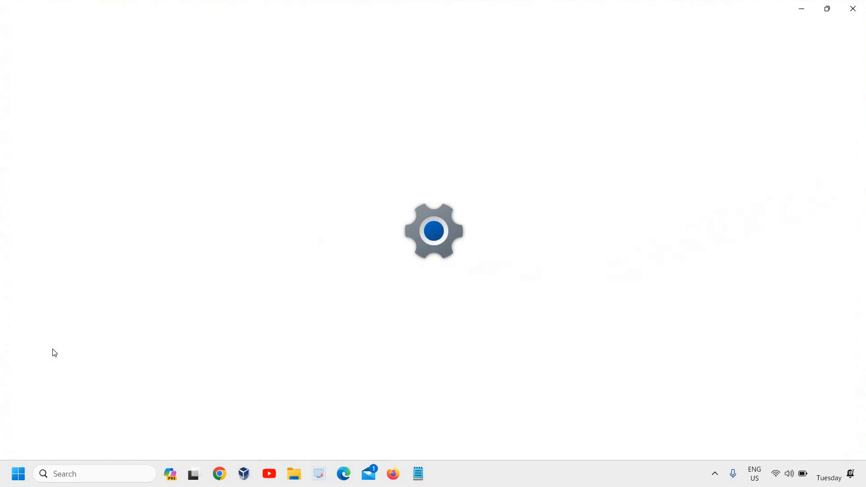
Wait for Settings to finish loading on the Home page
{"action": "left_click", "coordinate": [442, 473]}
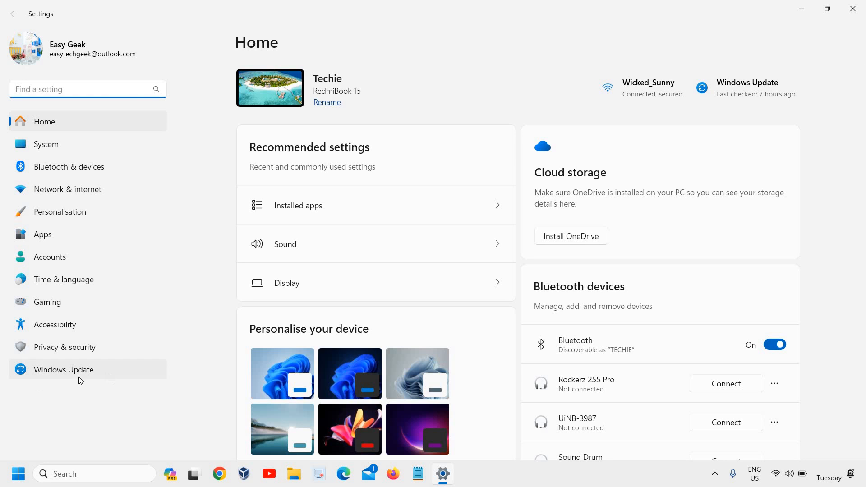
{"action": "mouse_move", "coordinate": [61, 375]}
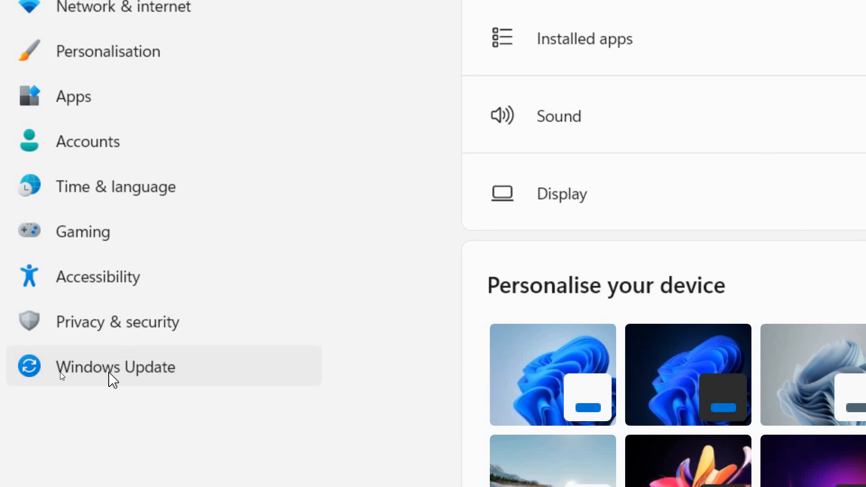
Go to Windows Update in the Settings sidebar
{"action": "left_click", "coordinate": [115, 366]}
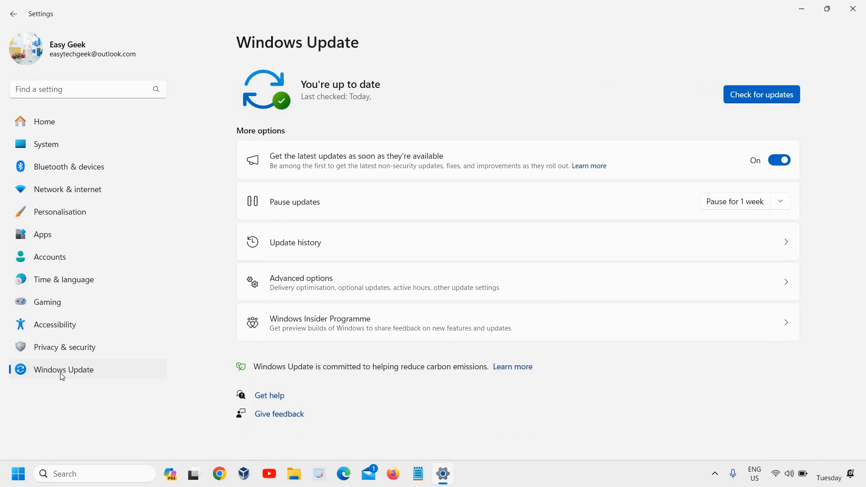
{"action": "mouse_move", "coordinate": [356, 182]}
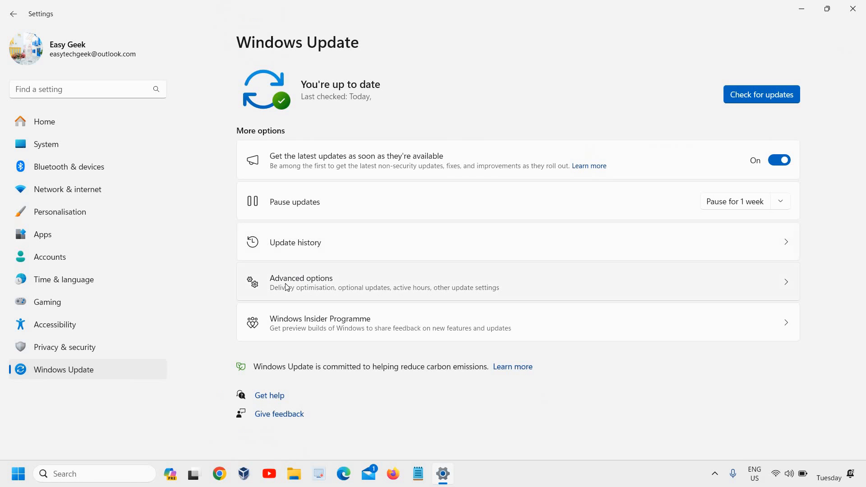
Open Advanced options on the Windows Update page
{"action": "left_click", "coordinate": [301, 281]}
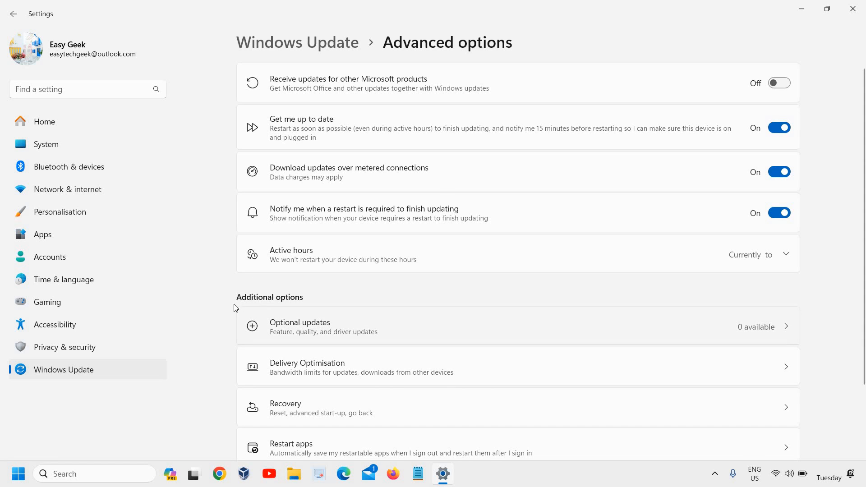
{"action": "mouse_move", "coordinate": [298, 344]}
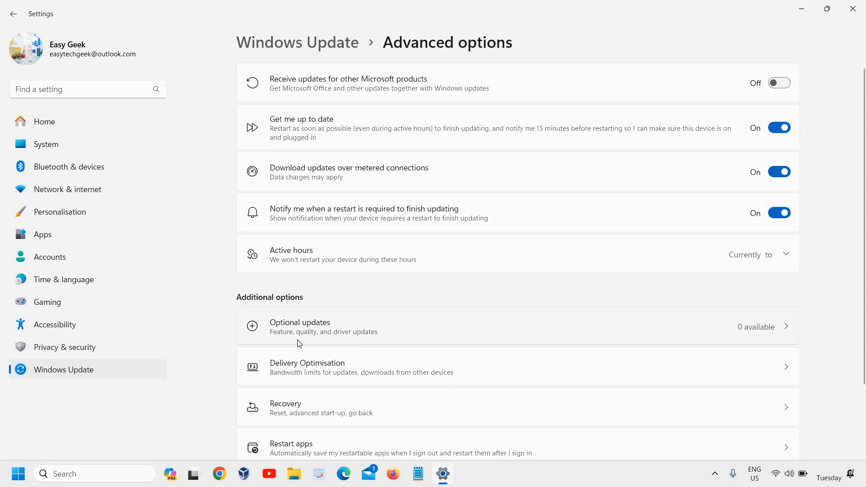
{"action": "mouse_move", "coordinate": [295, 341]}
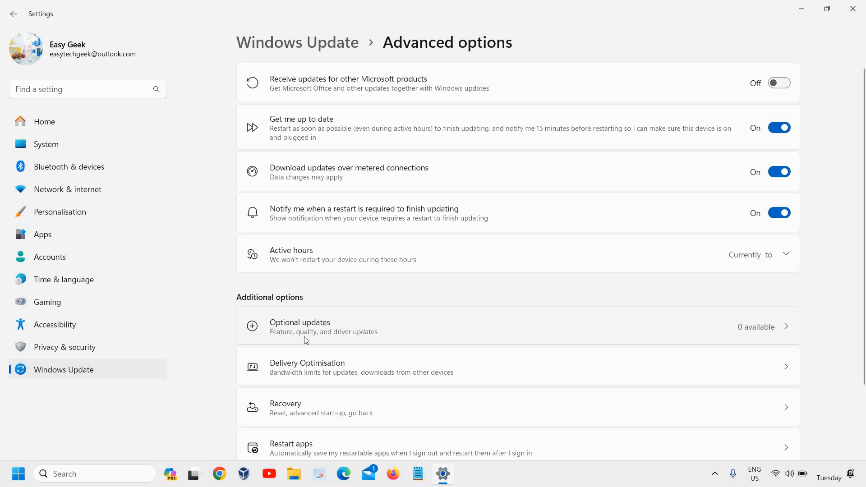
{"action": "mouse_move", "coordinate": [342, 334]}
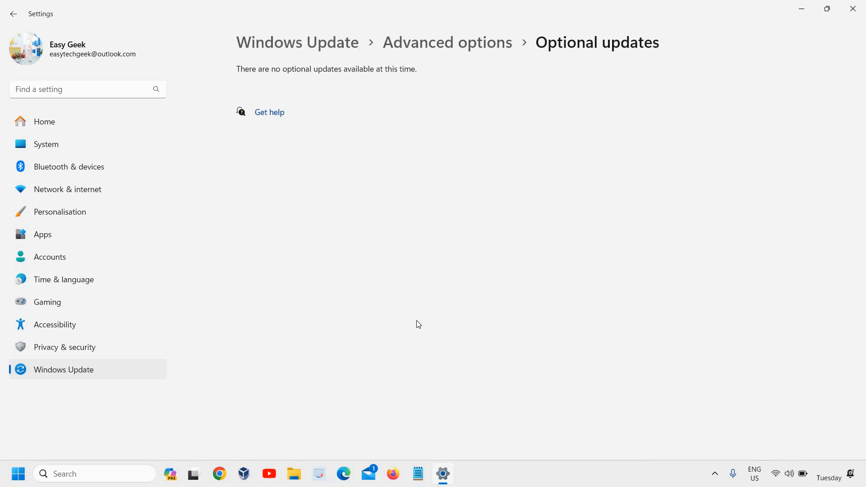
{"action": "mouse_move", "coordinate": [300, 139]}
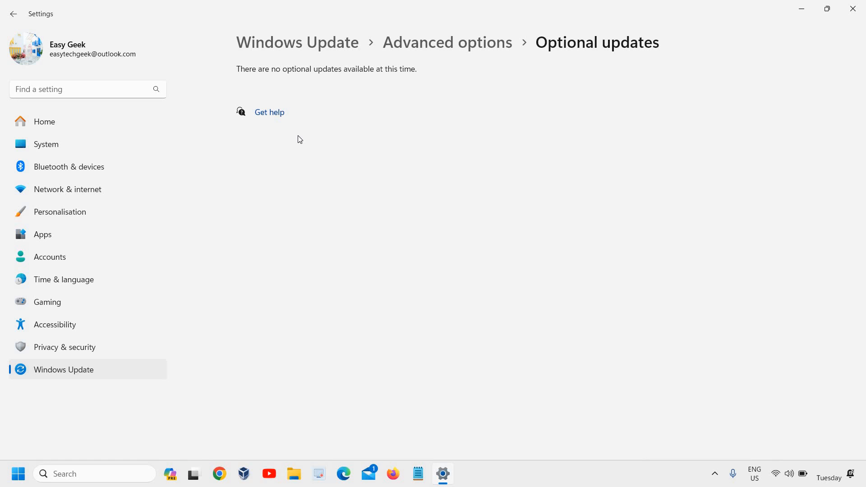
{"action": "mouse_move", "coordinate": [285, 292]}
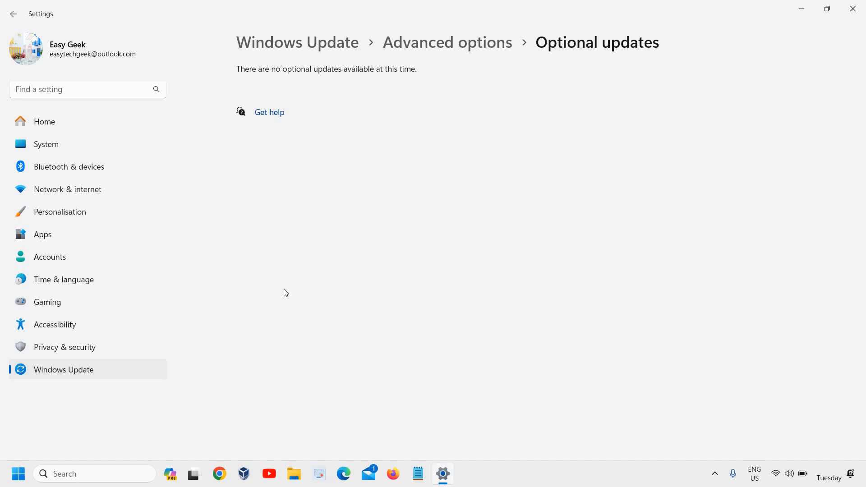
{"action": "mouse_move", "coordinate": [283, 293]}
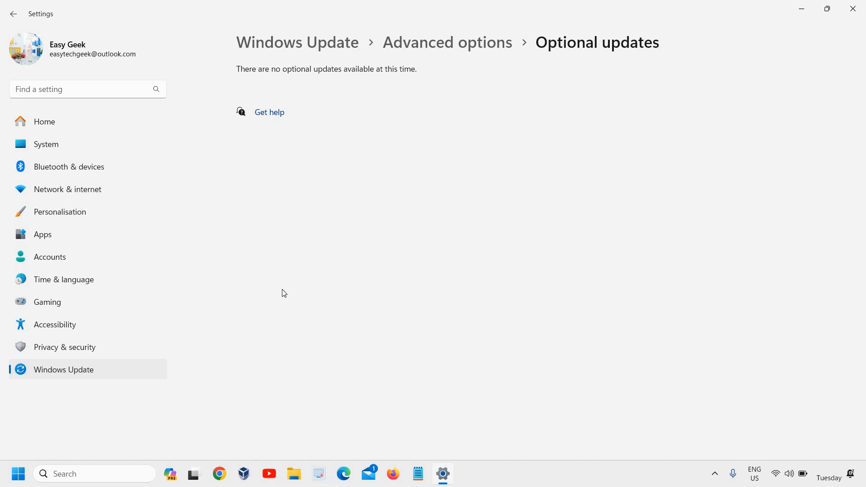
{"action": "mouse_move", "coordinate": [271, 264]}
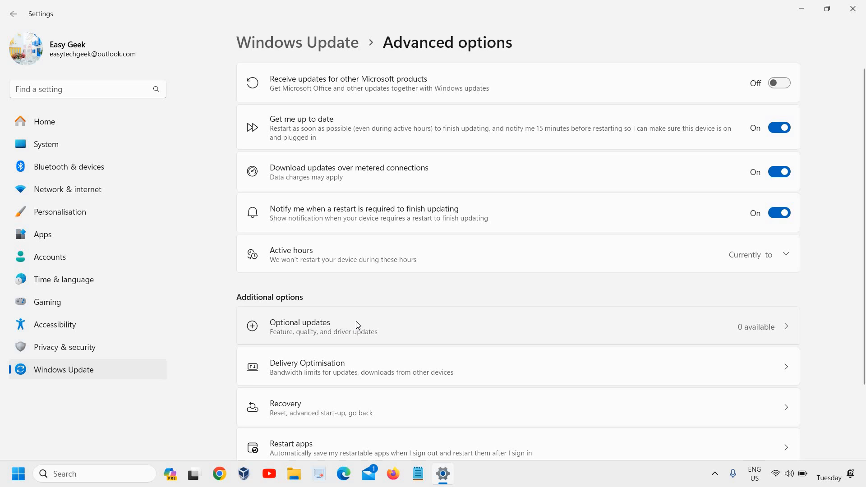
{"action": "mouse_move", "coordinate": [341, 315]}
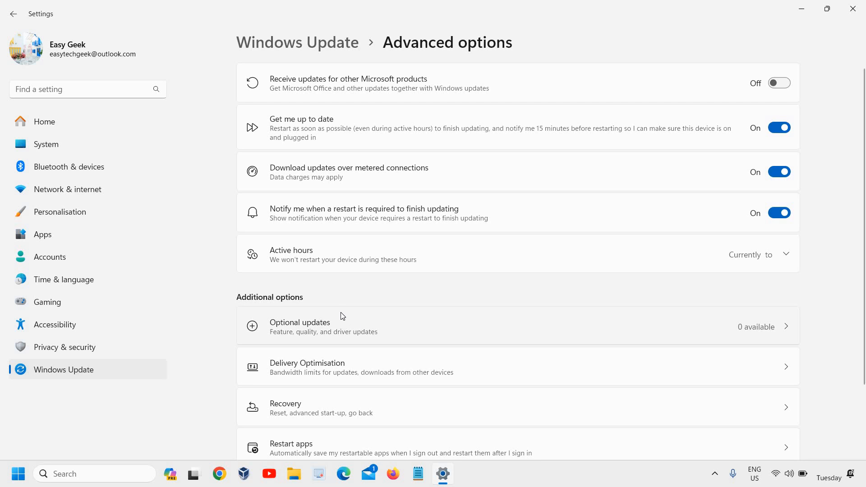
{"action": "mouse_move", "coordinate": [400, 313]}
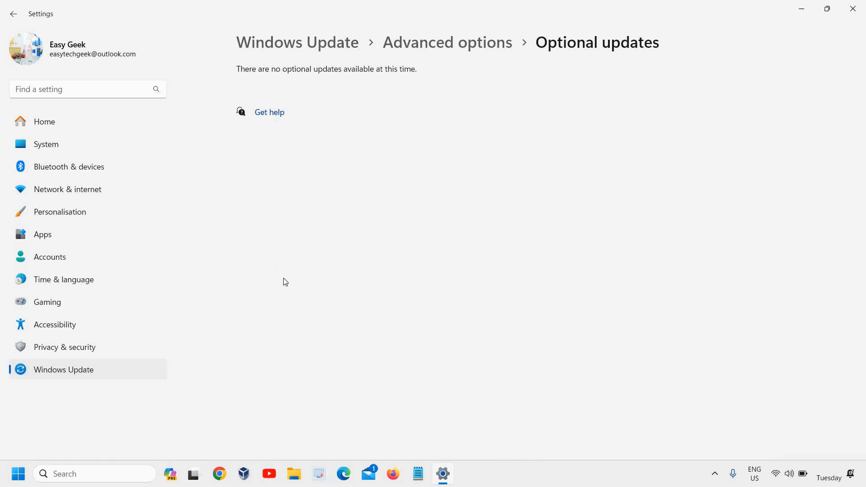
{"action": "mouse_move", "coordinate": [482, 375]}
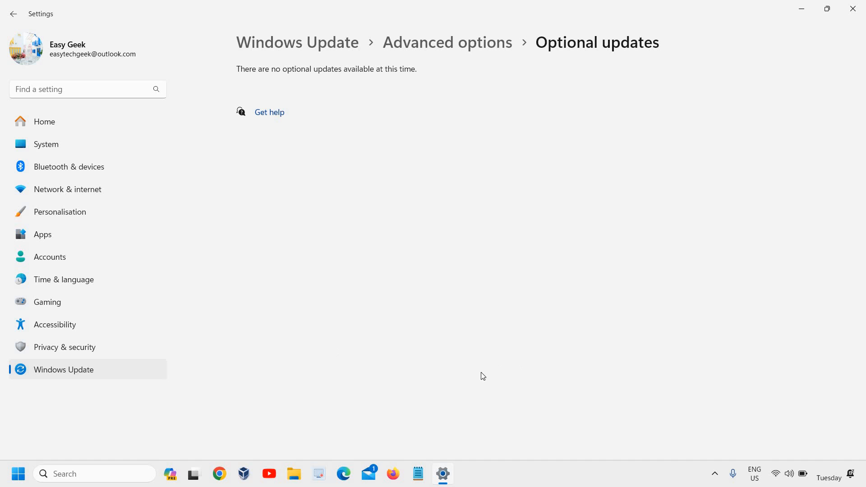
{"action": "mouse_move", "coordinate": [451, 250]}
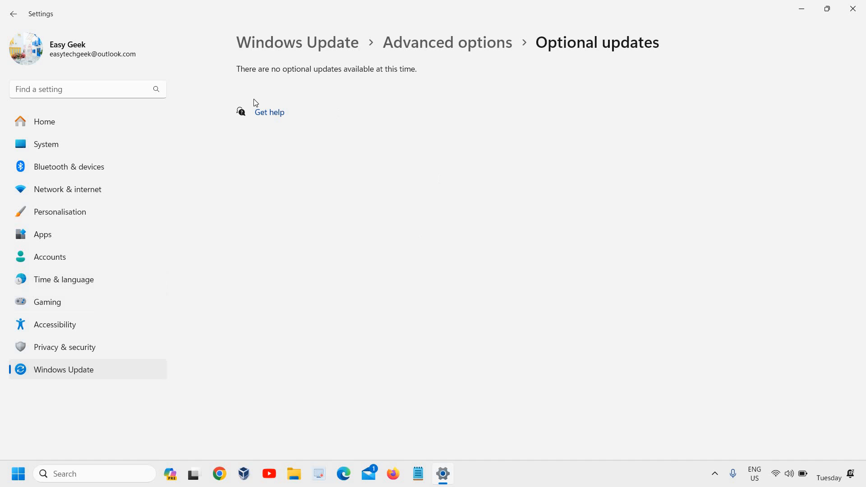
{"action": "mouse_move", "coordinate": [241, 78]}
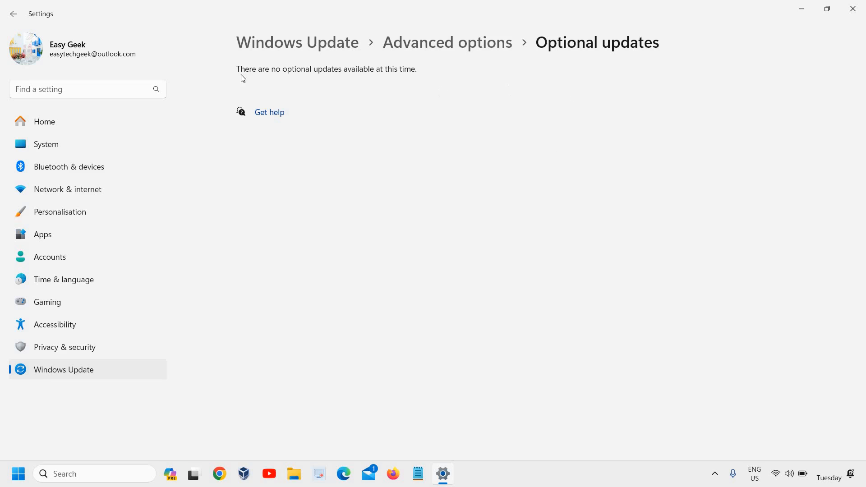
{"action": "left_click", "coordinate": [446, 42]}
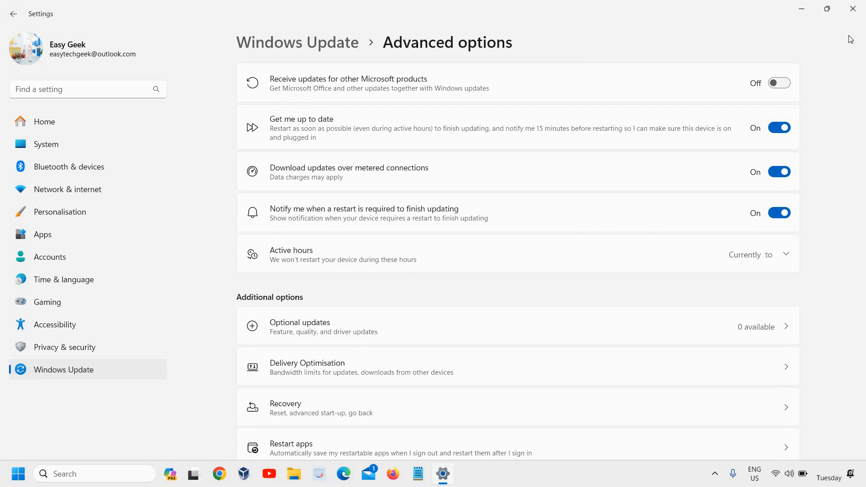